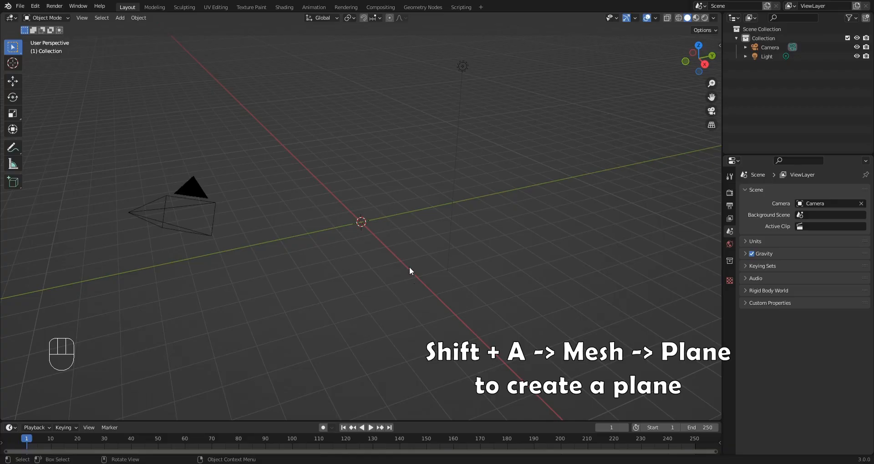
Add a mesh plane, rotate it 90° on X and scale it about 1.73 along X.
key("shift+a")
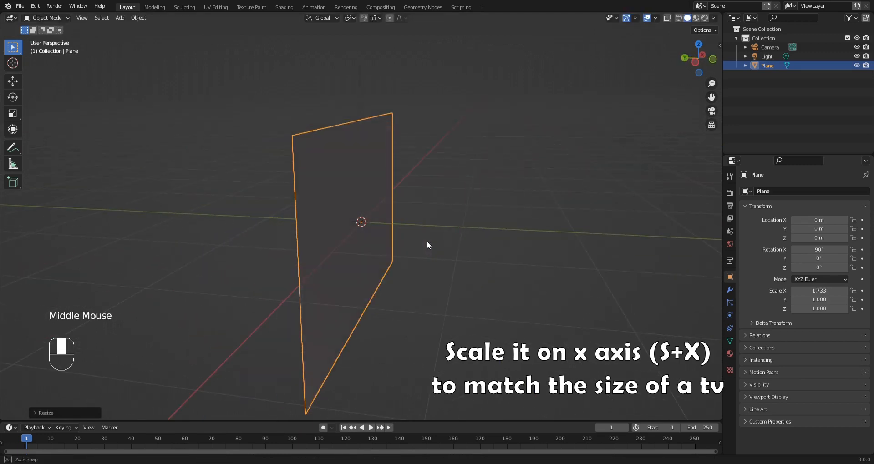
Extrude the panel backward for depth, then apply scale so it reads 1.0.
key("Tab")
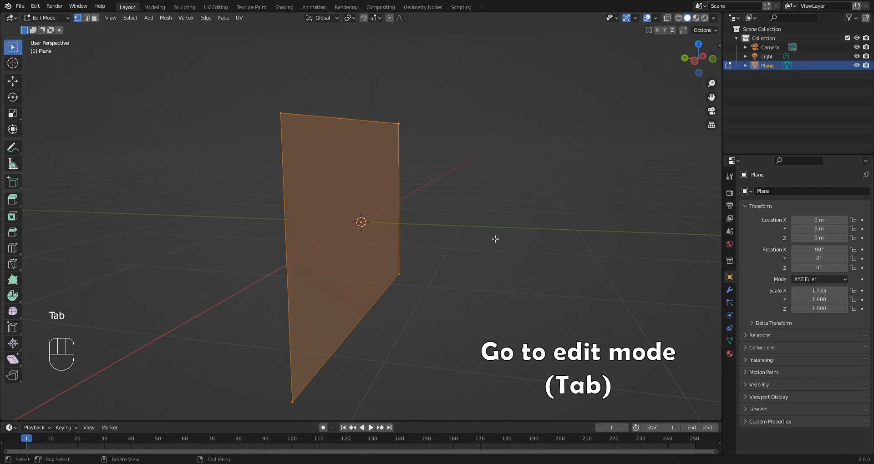
key("e")
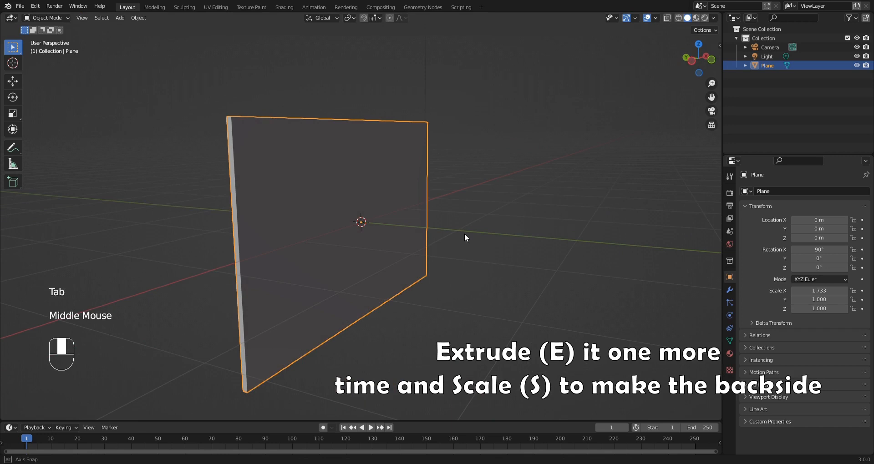
key("ctrl+a")
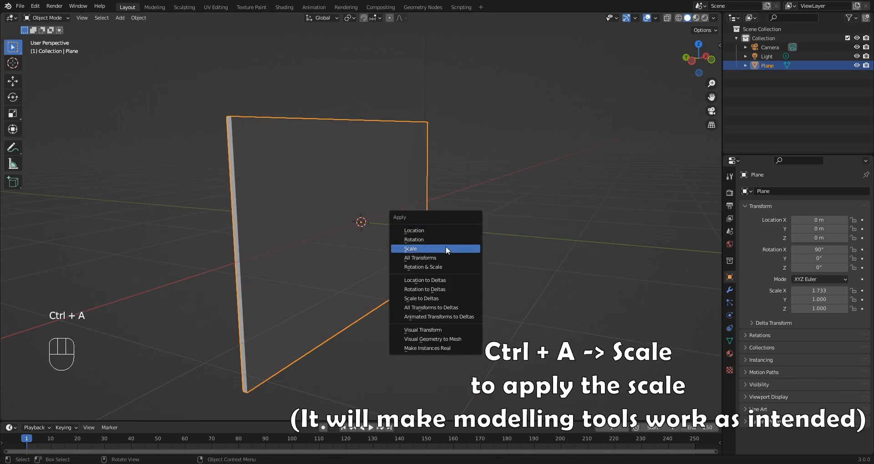
left_click(410, 248)
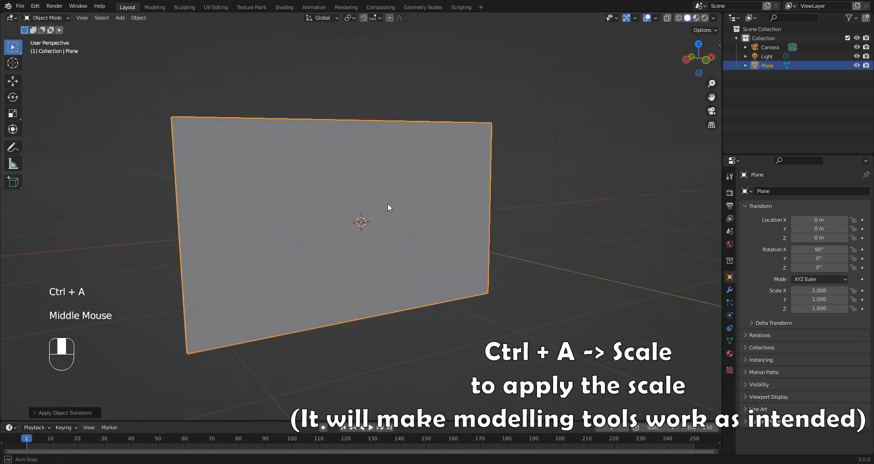
Inset the front face into a bordered screen and extrude it slightly inward.
key("Tab")
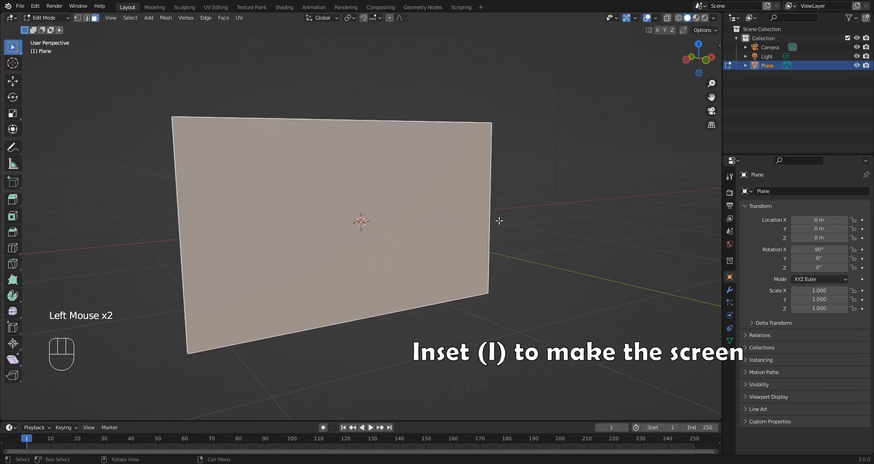
key("i")
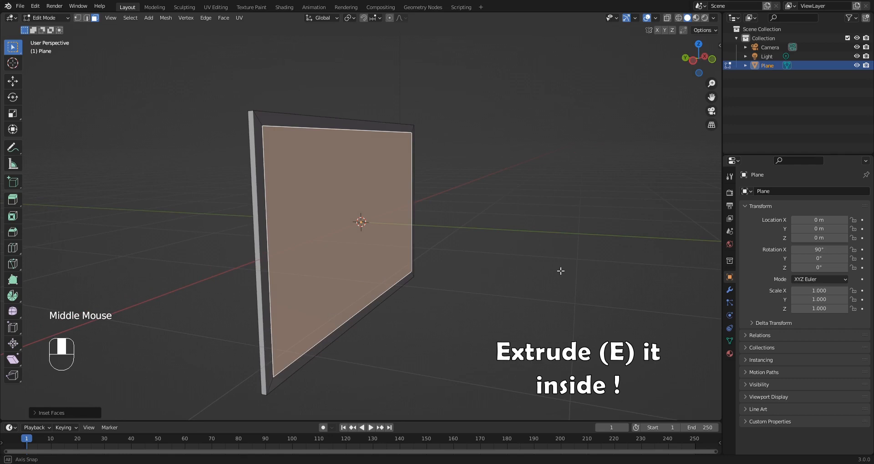
key("e")
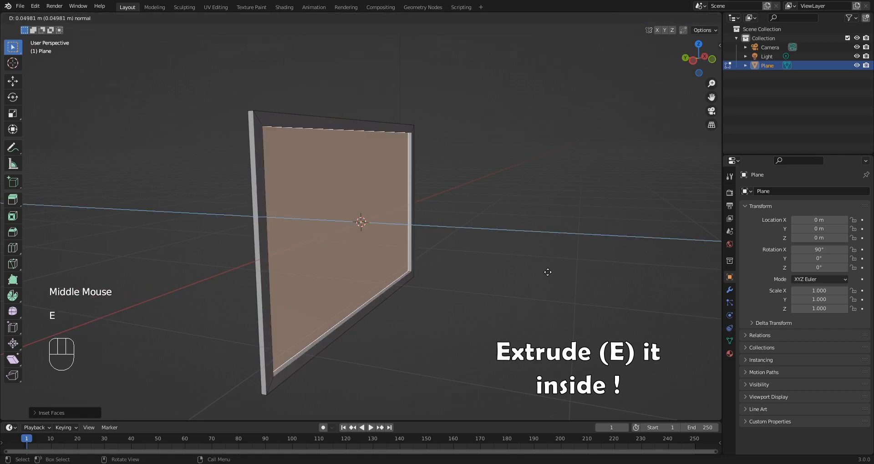
key("Tab")
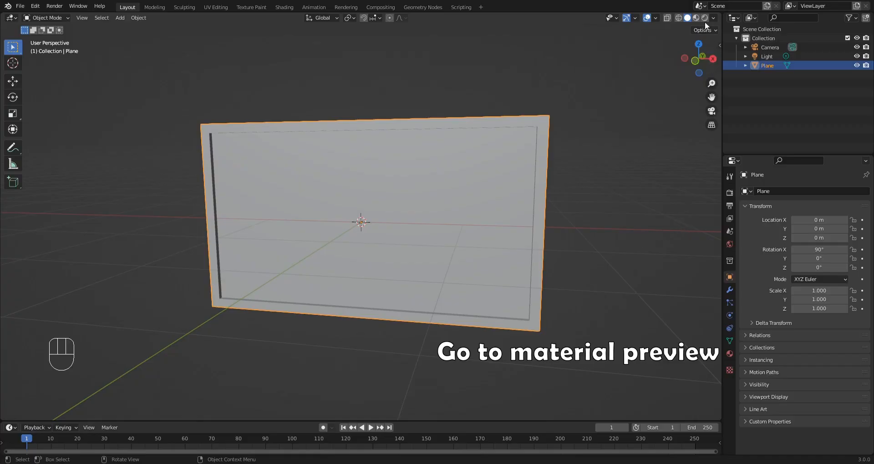
mouse_move(695, 18)
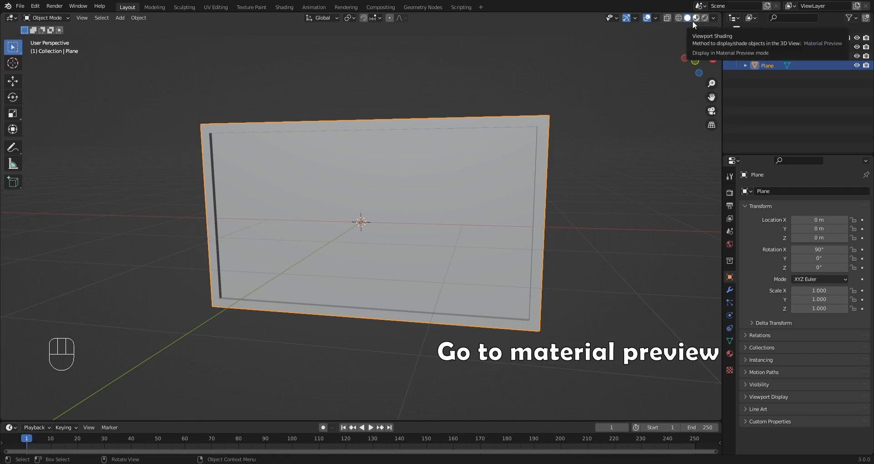
Show material preview and give the TV a black material with slight metallic, lower roughness.
left_click(688, 18)
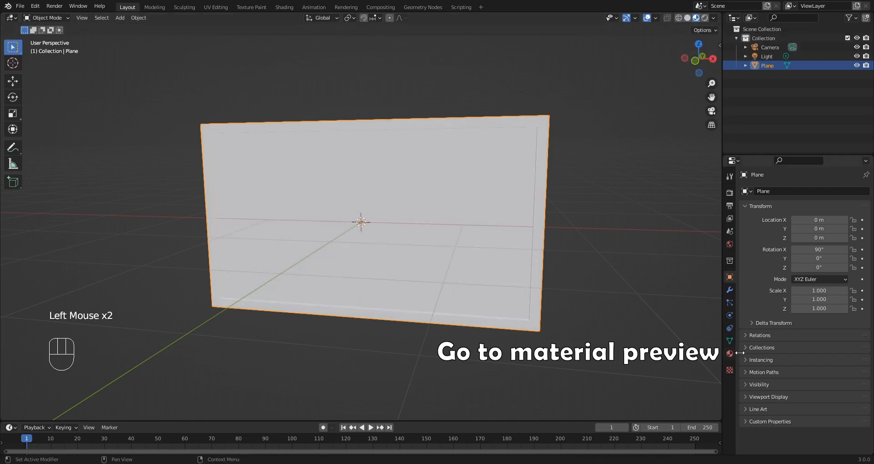
left_click(729, 353)
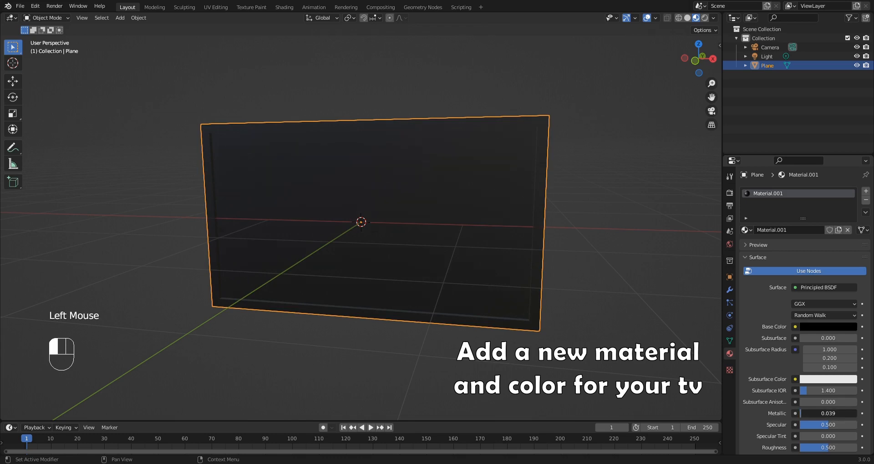
scroll("down", 3)
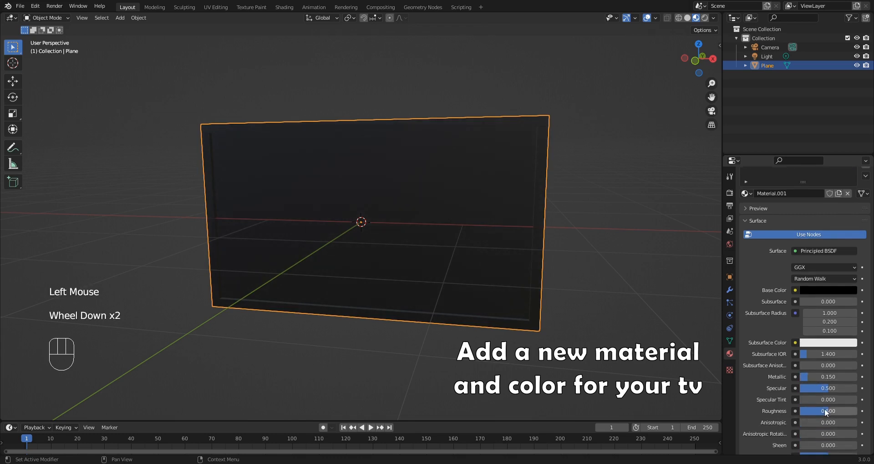
left_click_drag(835, 410, 824, 410)
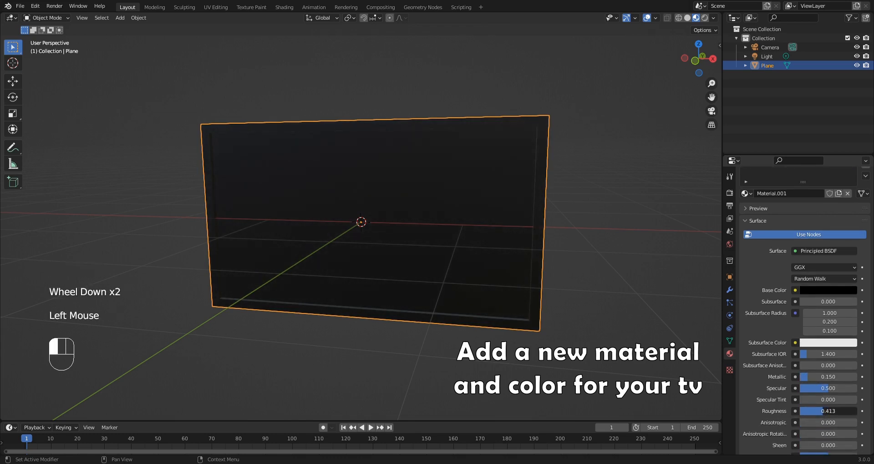
key("Tab")
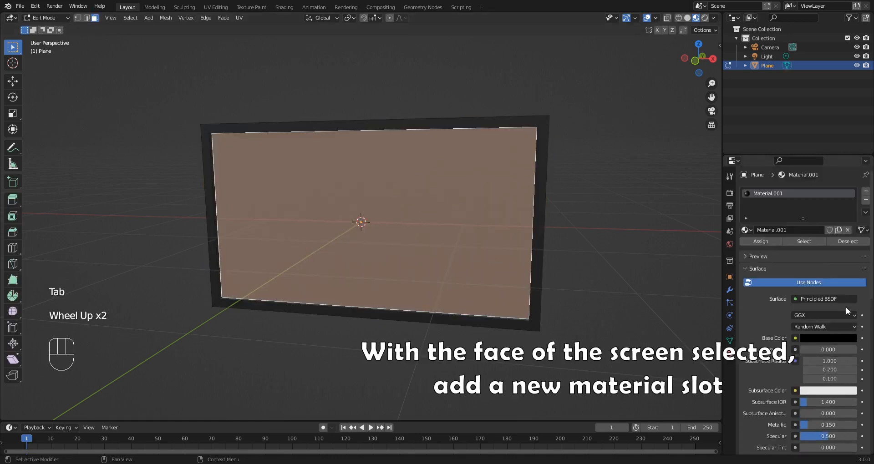
Add a second material slot and assign it to the inset screen face.
left_click(866, 191)
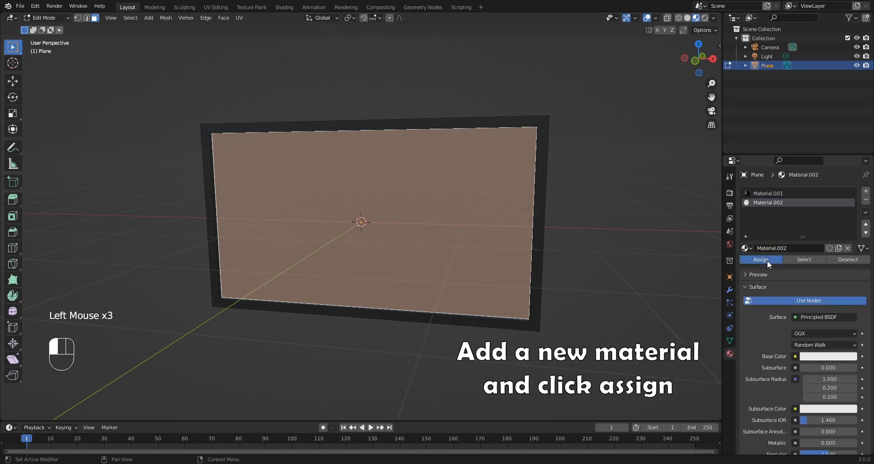
left_click(284, 6)
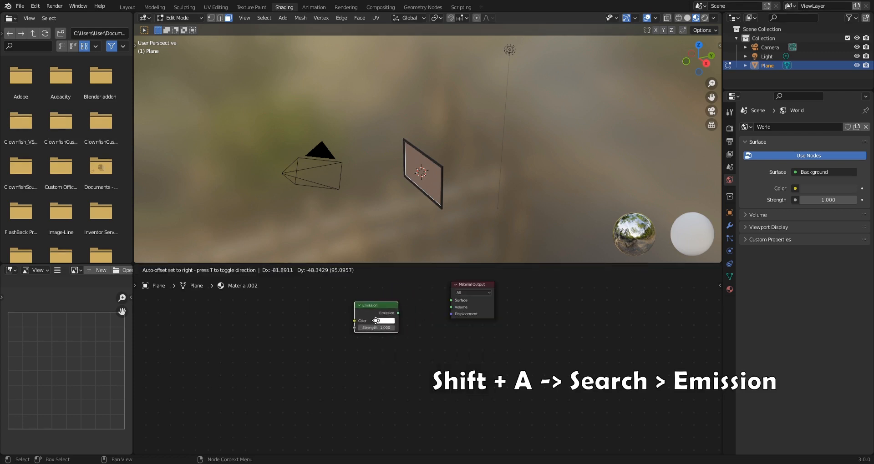
Wire an Emission shader to the surface with an Image Texture feeding its colour.
left_click_drag(397, 312, 452, 301)
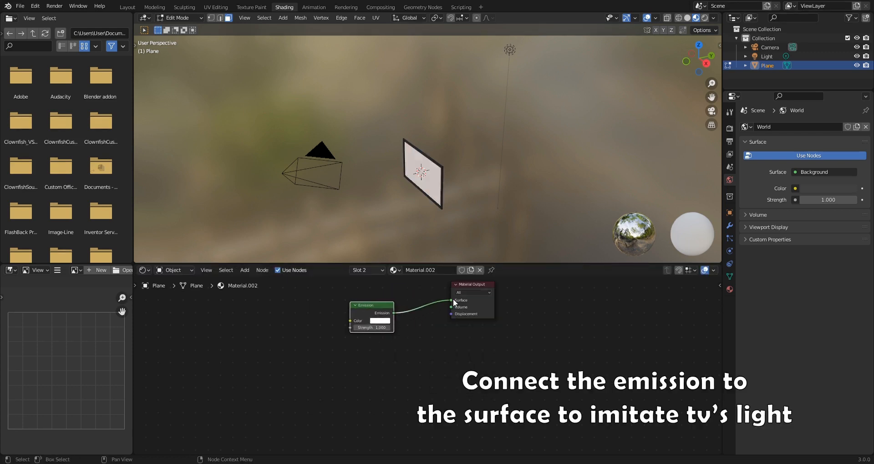
key("Shift+A")
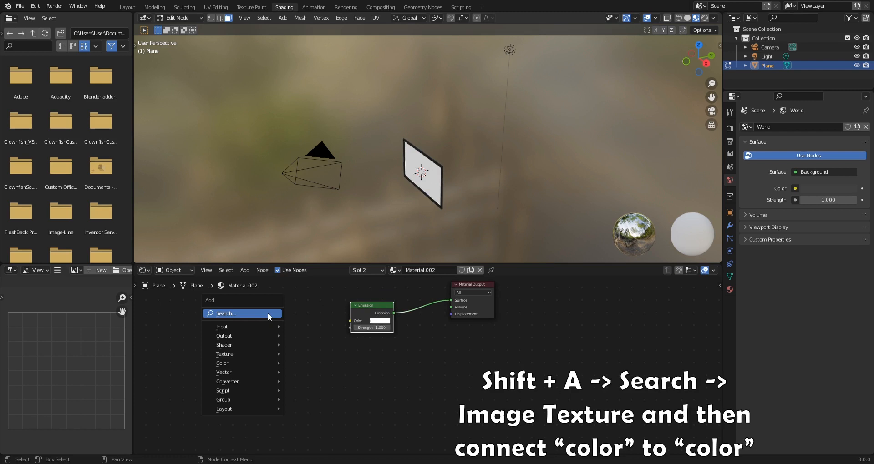
type("i")
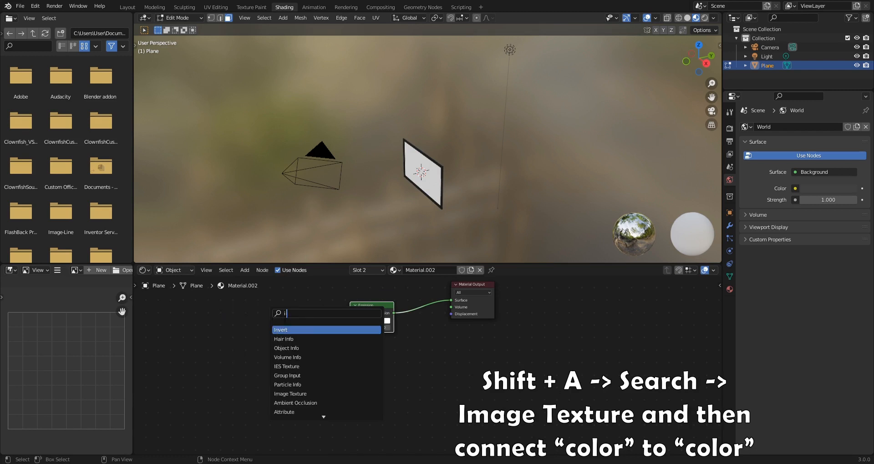
left_click(289, 394)
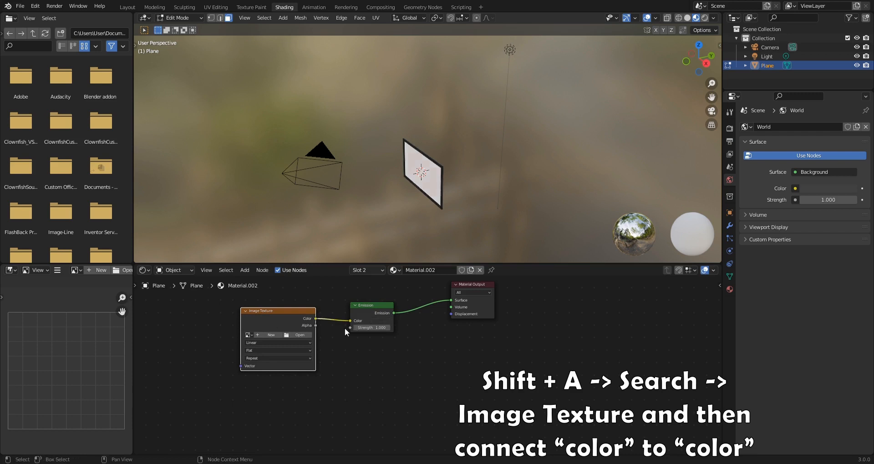
left_click(301, 335)
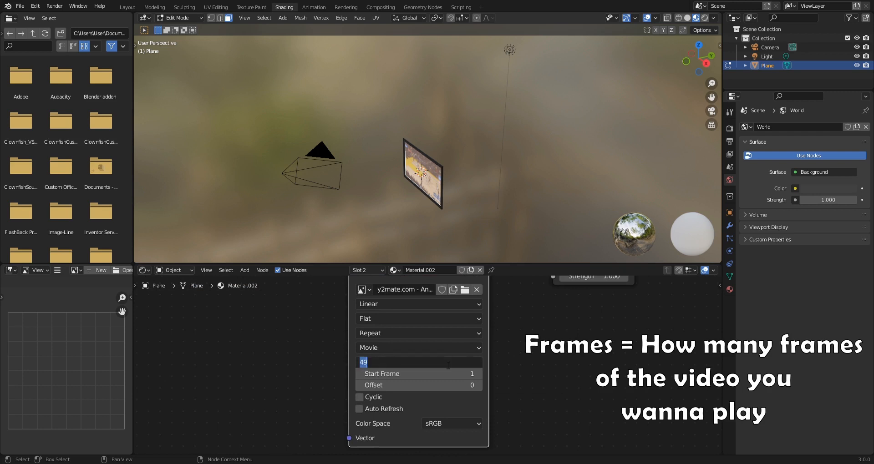
Set the basketball video texture's frame count and turn on Auto Refresh.
type("480")
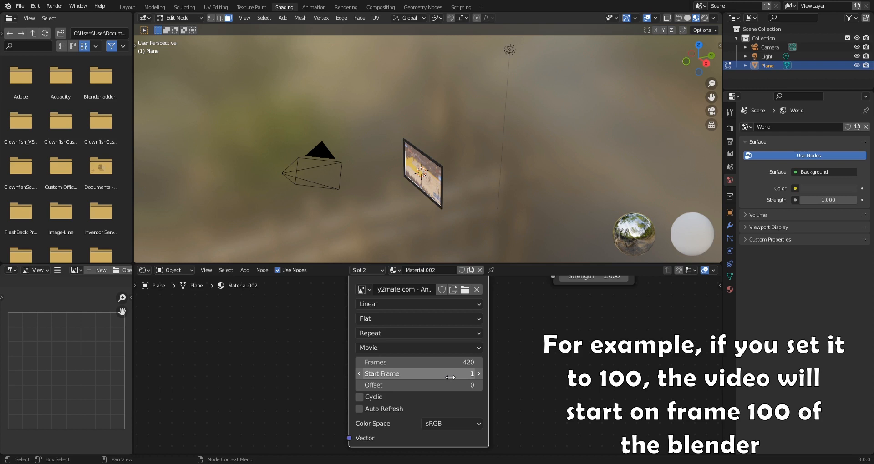
left_click(358, 408)
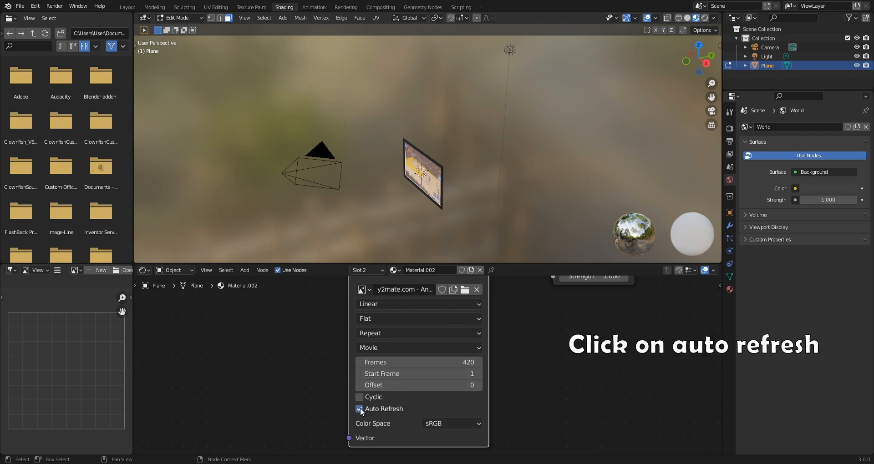
left_click(360, 409)
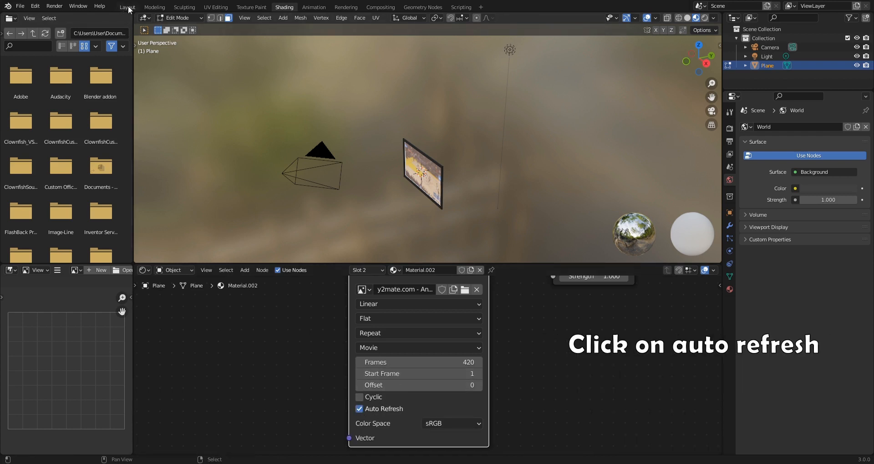
Scale the screen's UVs in UV Editing so the video fills it, then return to Layout.
left_click(215, 6)
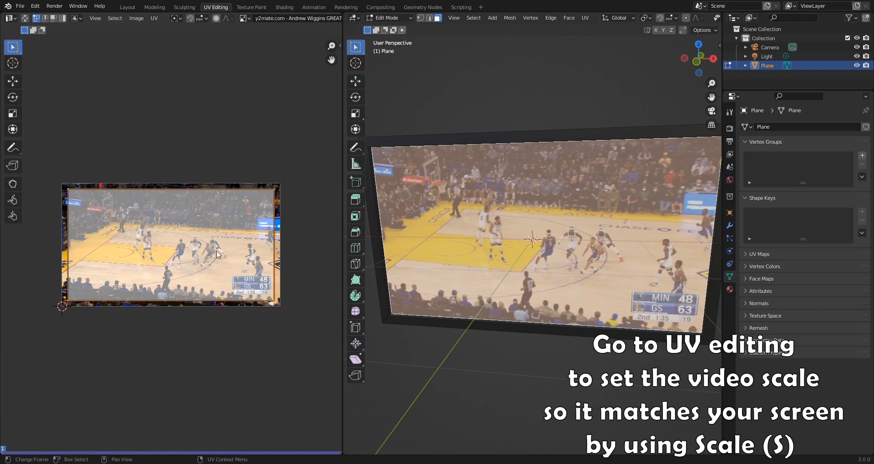
key("s")
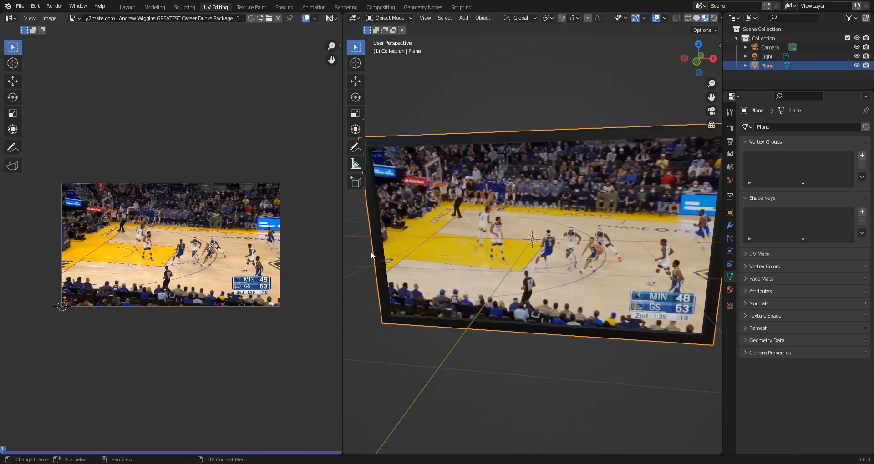
left_click(128, 6)
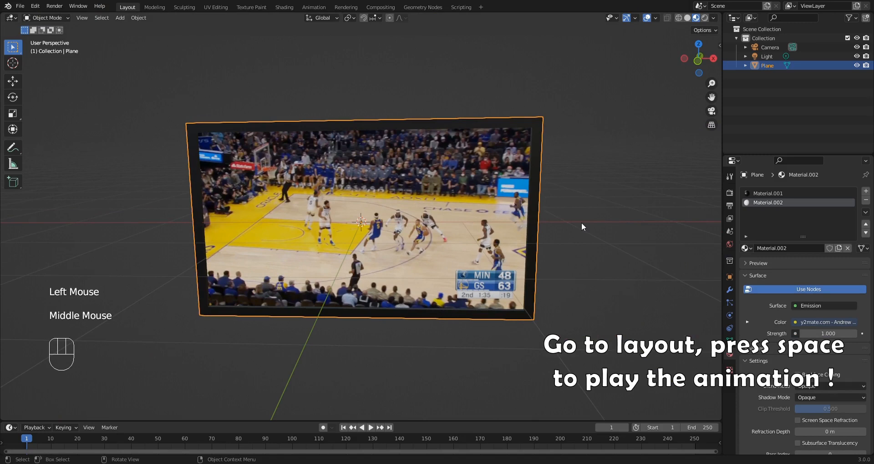
Play the animation so the basketball video runs on the screen, then stop it.
key("space")
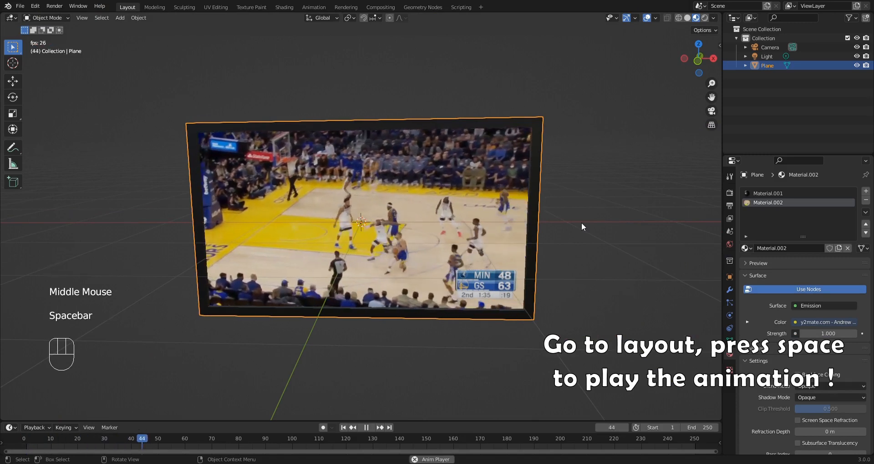
key("space")
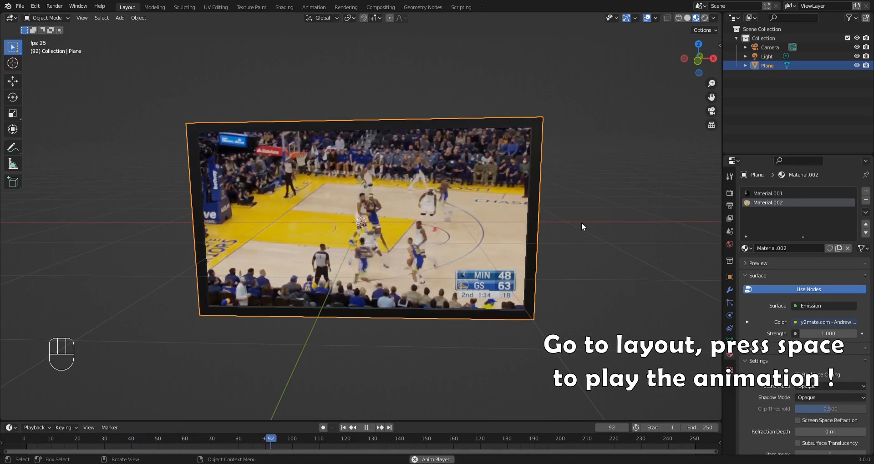
key("space")
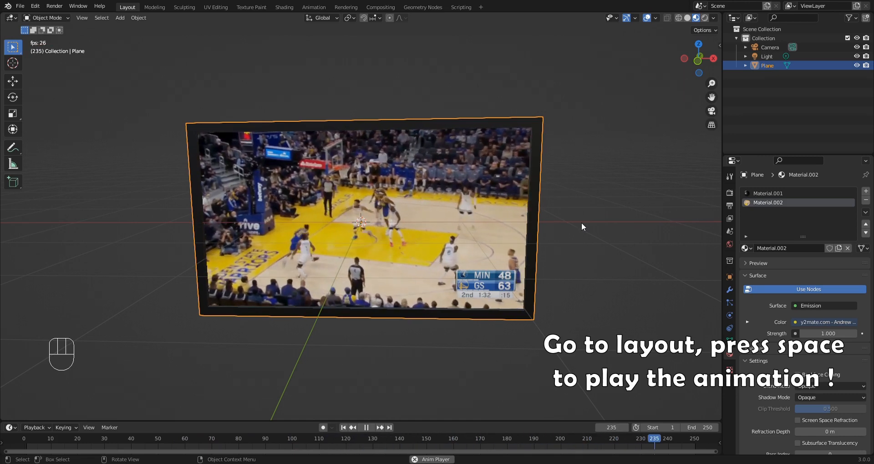
key("space")
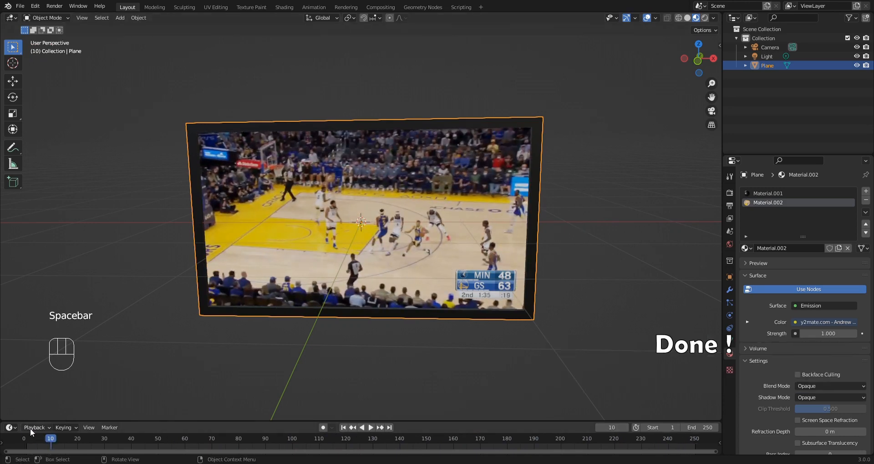